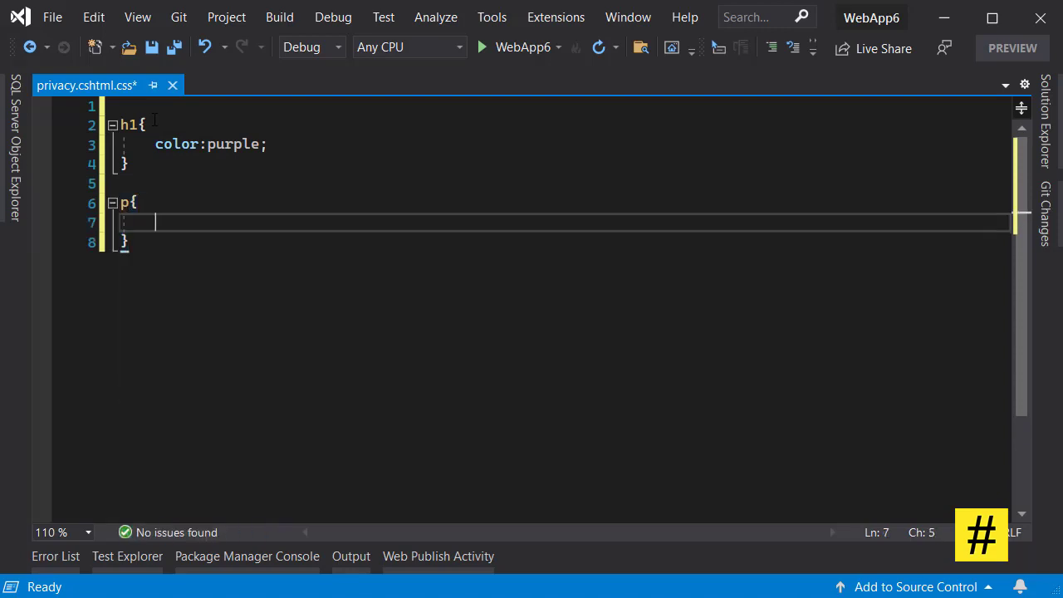
- Add a second <link rel="stylesheet" href="~/css/site.css" /> line in the _Layout.cshtml head
click(80, 83)
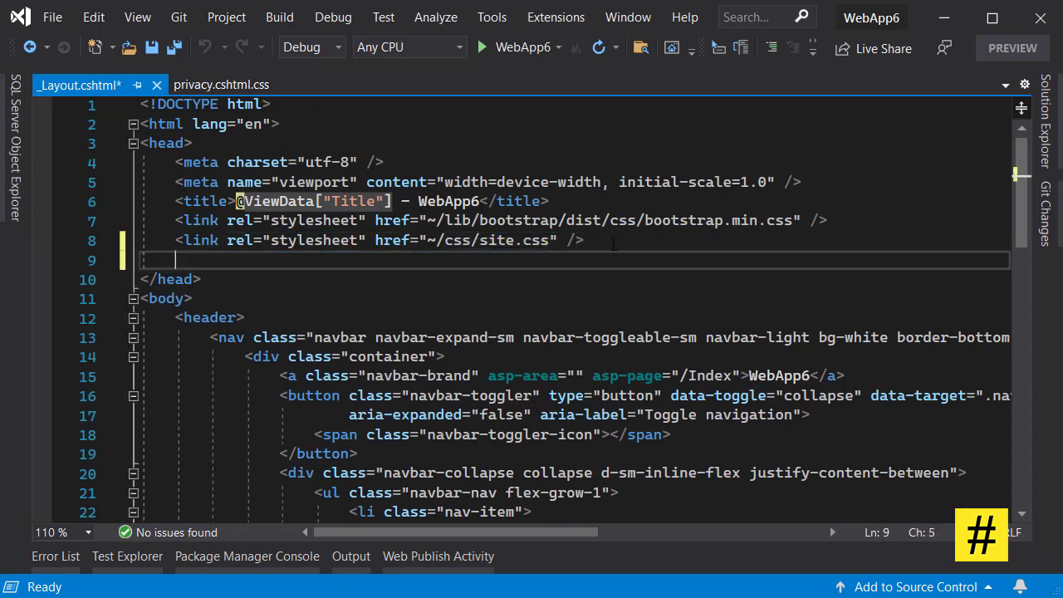
text(<link rel="stylesheet" href="~/css/site.css" />)
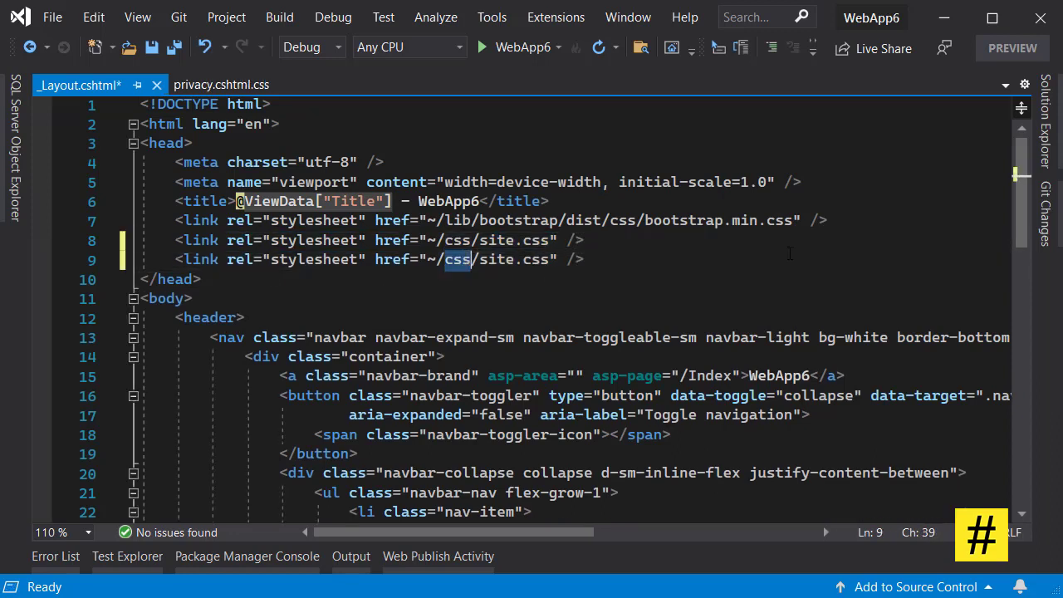